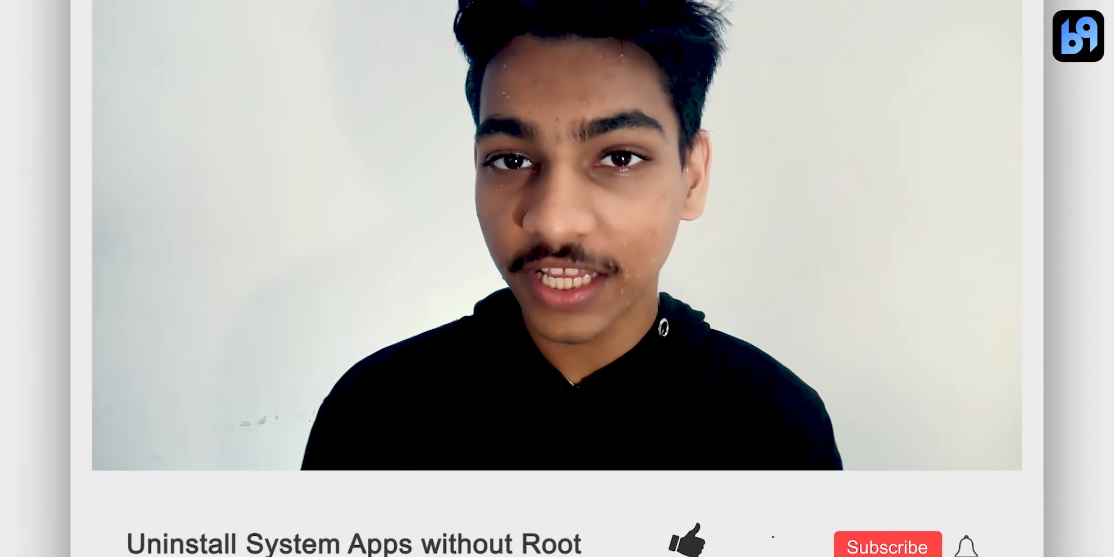
- Reach the Downloads section of the SDK Platform-Tools page on the Android Developers site
{"action": "left_click", "coordinate": [675, 510]}
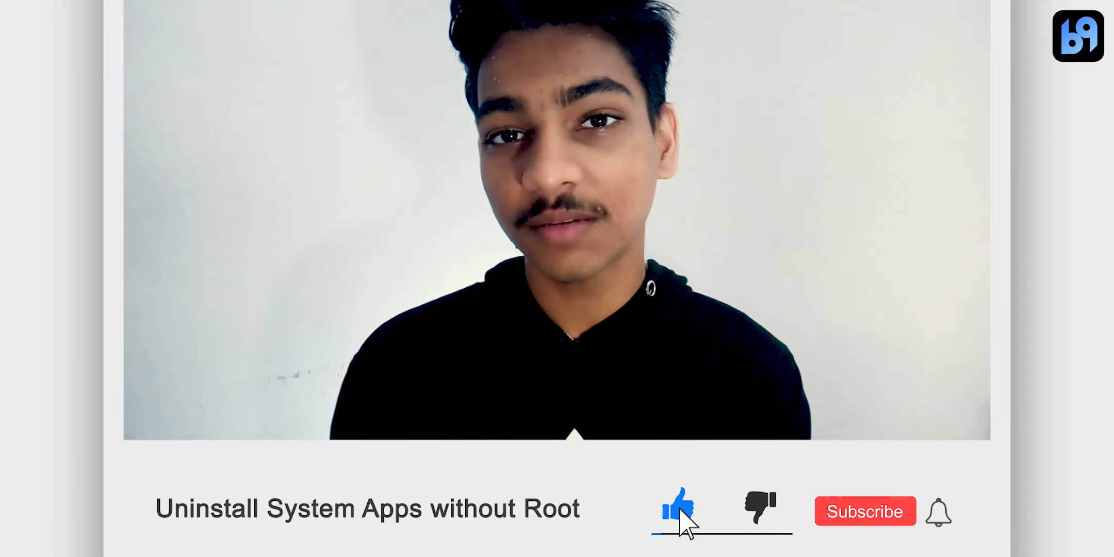
{"action": "left_click", "coordinate": [864, 511]}
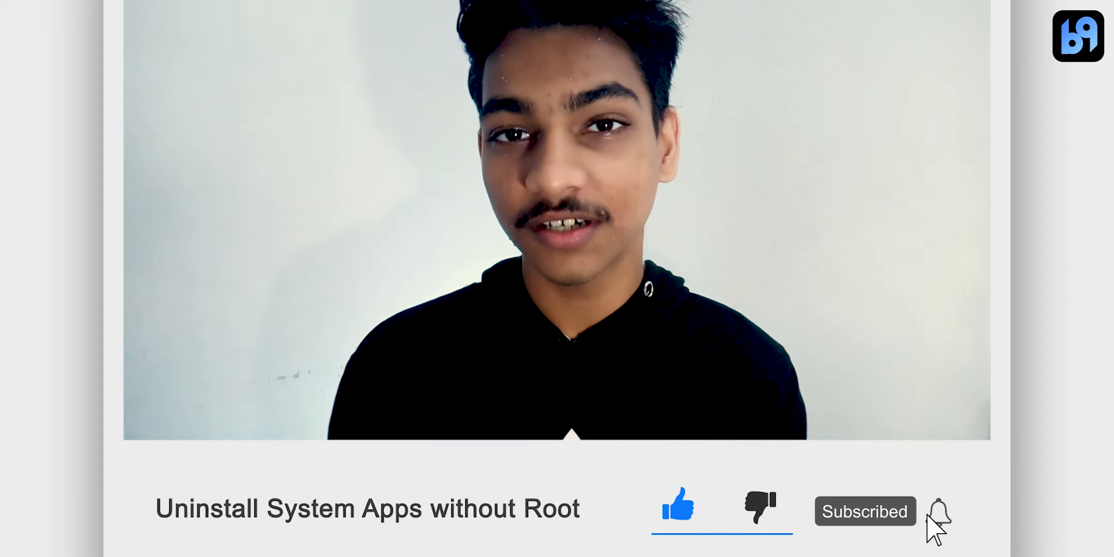
{"action": "left_click", "coordinate": [938, 511]}
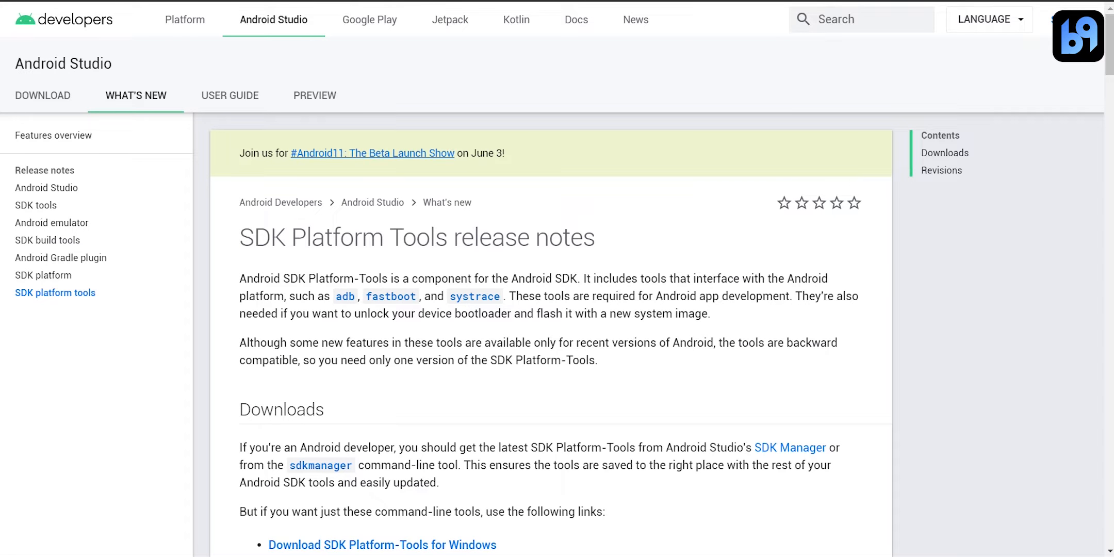
{"action": "mouse_move", "coordinate": [1069, 377]}
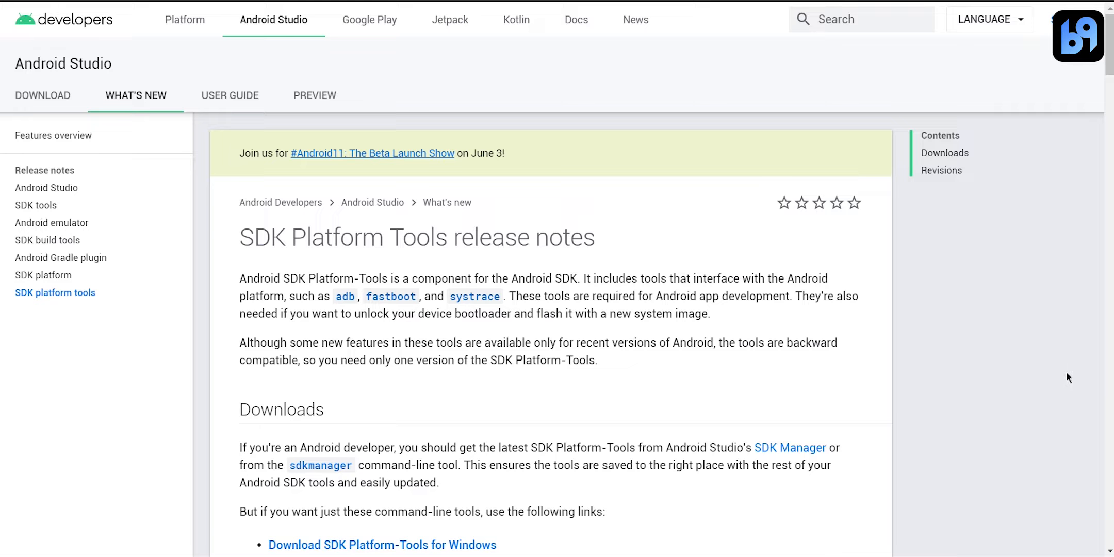
{"action": "mouse_move", "coordinate": [1015, 350]}
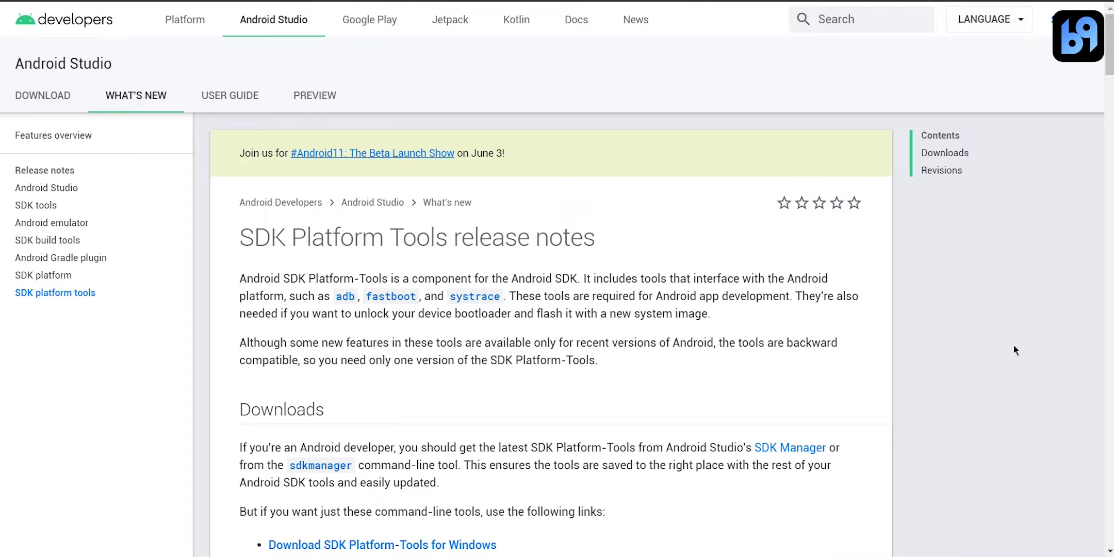
{"action": "scroll", "scroll_direction": "down", "scroll_amount": 3}
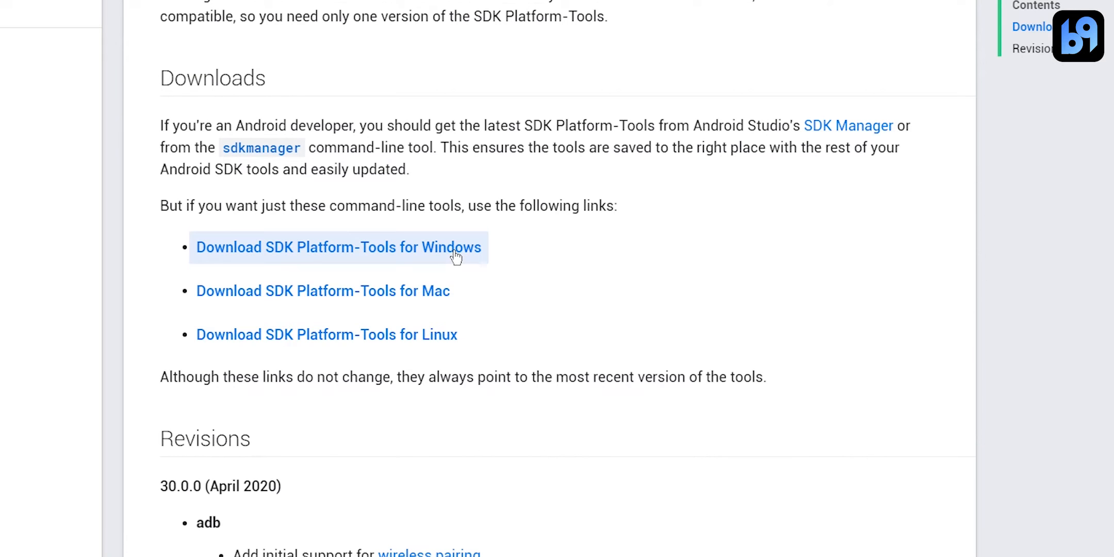
- Choose the SDK Platform-Tools for Windows download and agree to its licence terms
{"action": "left_click", "coordinate": [338, 247]}
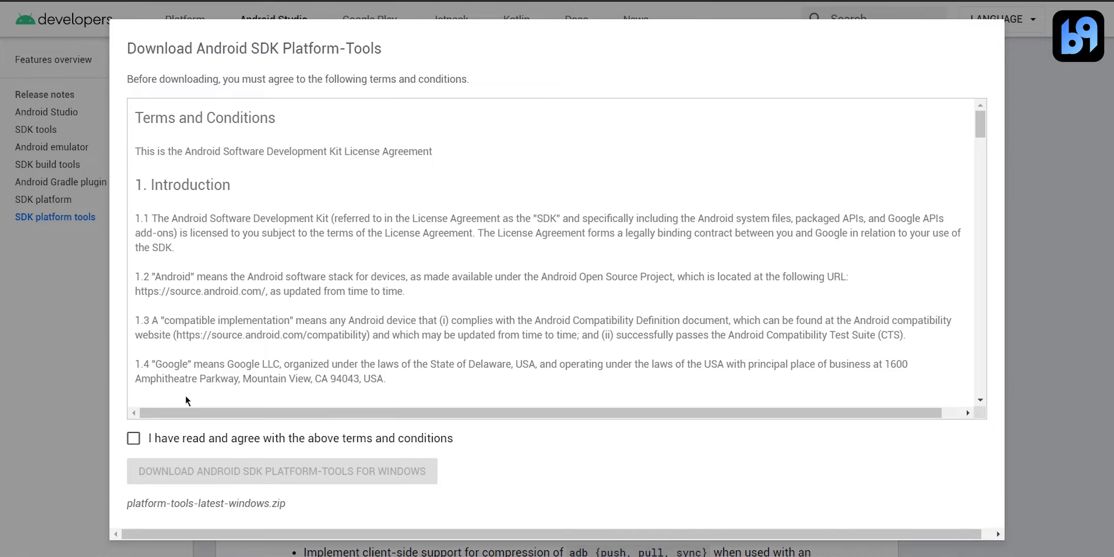
{"action": "left_click", "coordinate": [133, 437]}
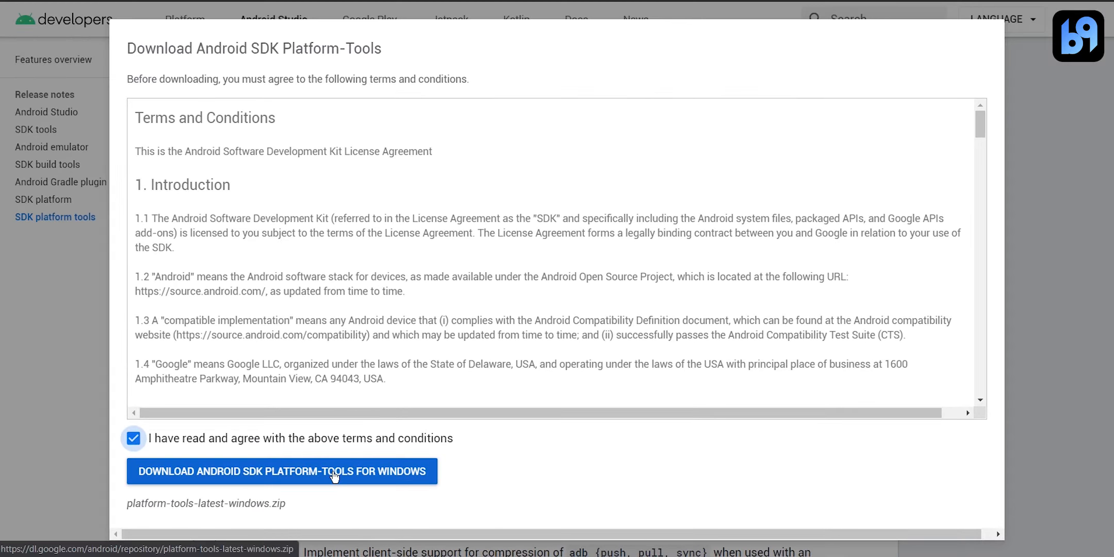
- Extract the platform-tools zip archive to the Windows (C:) drive
{"action": "right_click", "coordinate": [182, 76]}
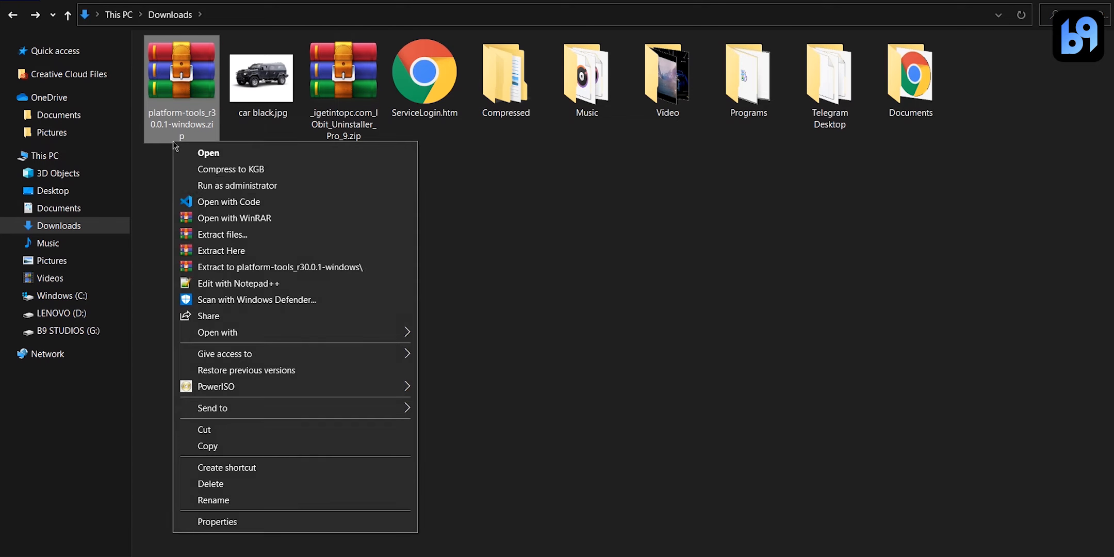
{"action": "left_click", "coordinate": [222, 234]}
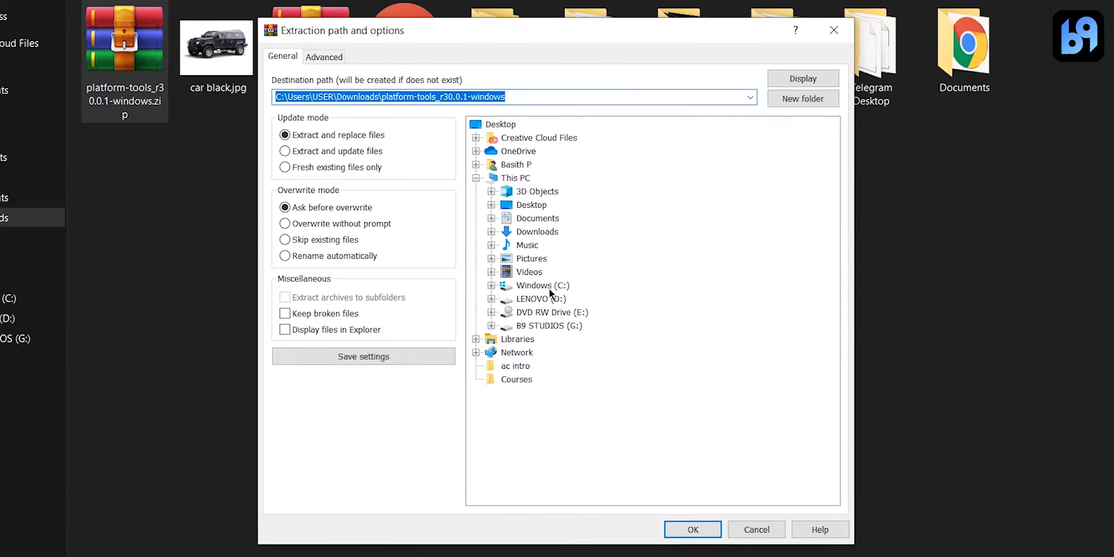
{"action": "left_click", "coordinate": [542, 284]}
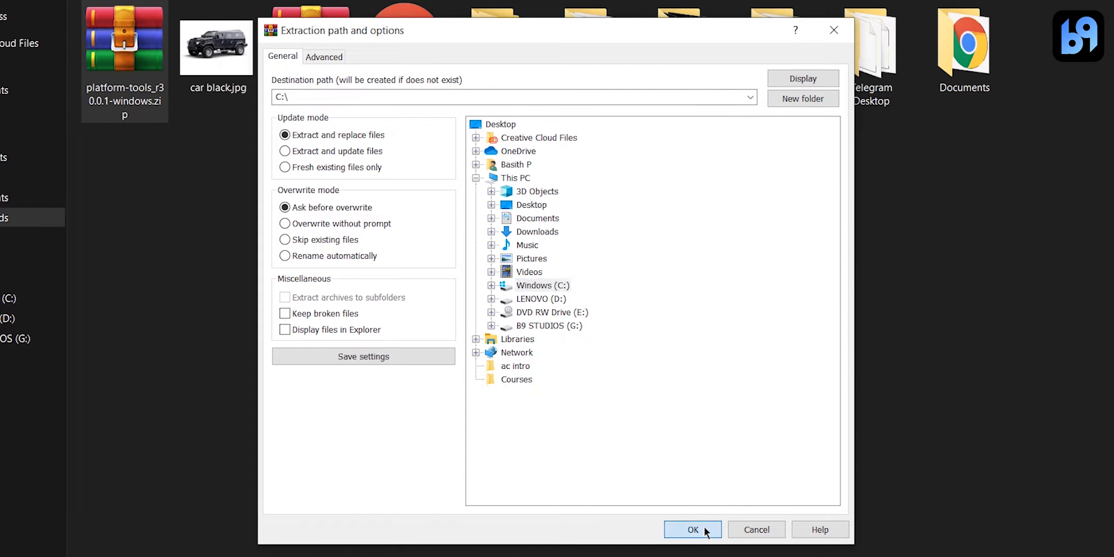
{"action": "left_click", "coordinate": [684, 529]}
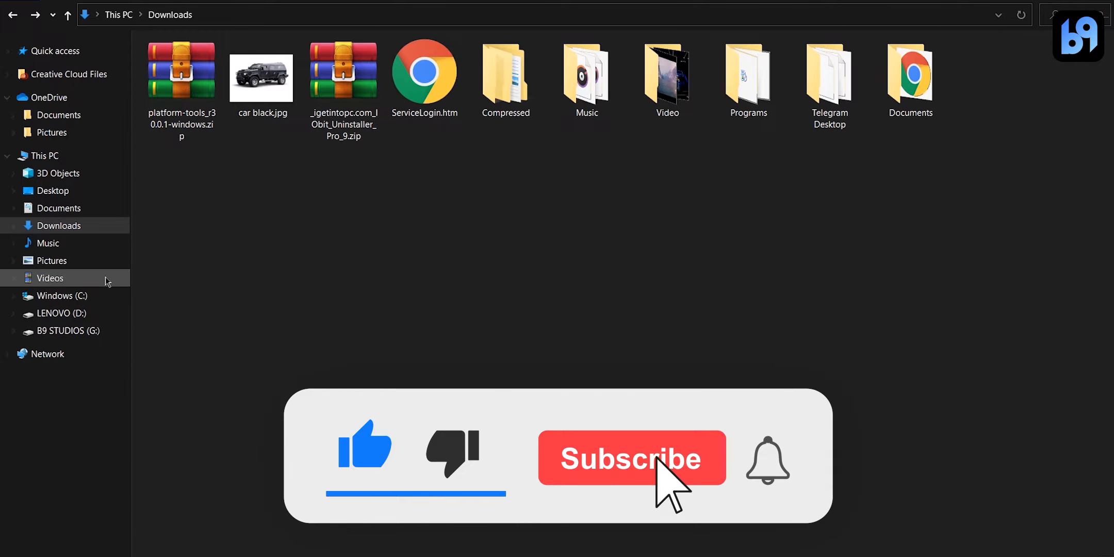
- Browse the C: drive and enter the extracted platform-tools folder
{"action": "left_click", "coordinate": [57, 296]}
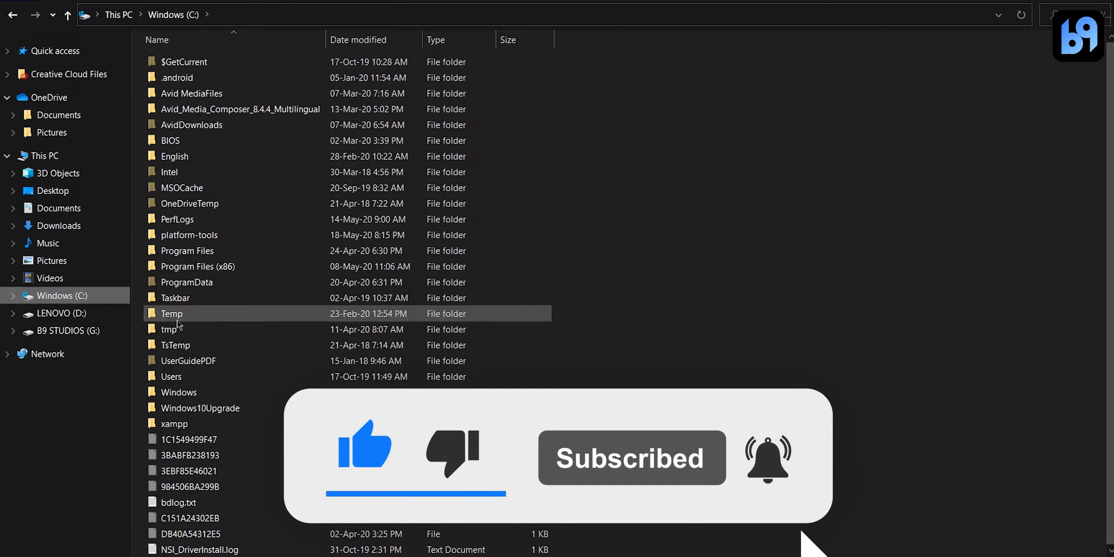
{"action": "left_click", "coordinate": [188, 234]}
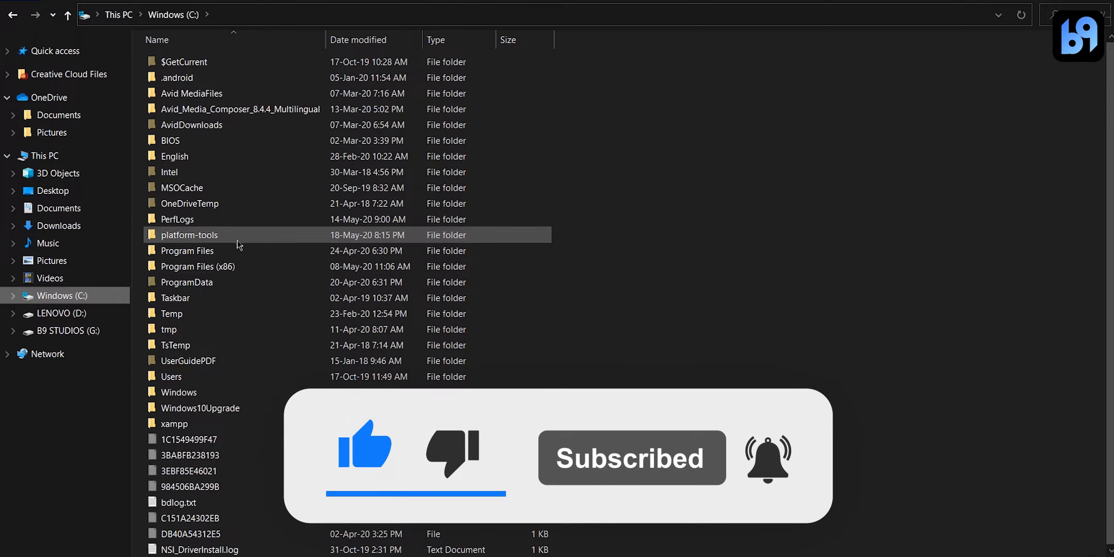
{"action": "double_click", "coordinate": [188, 234]}
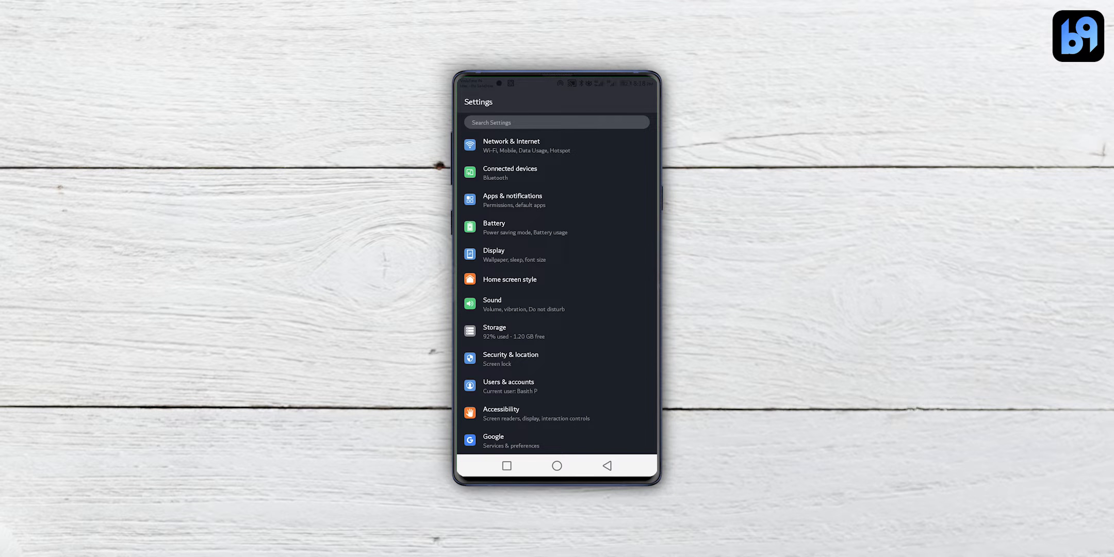
- Find the build number in phone settings and tap it to unlock developer mode
{"action": "left_click", "coordinate": [556, 122]}
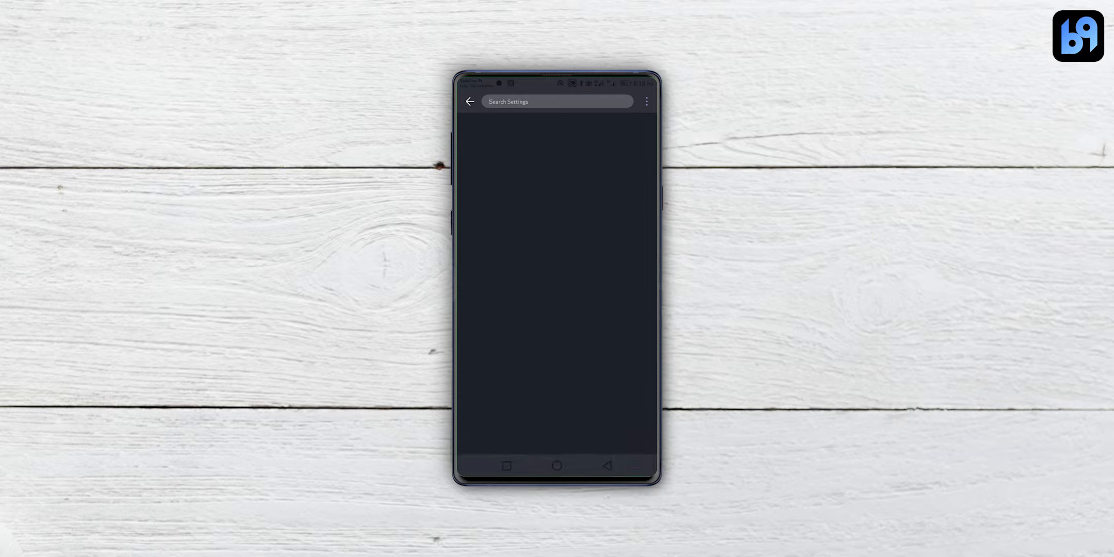
{"action": "type", "text": "build n"}
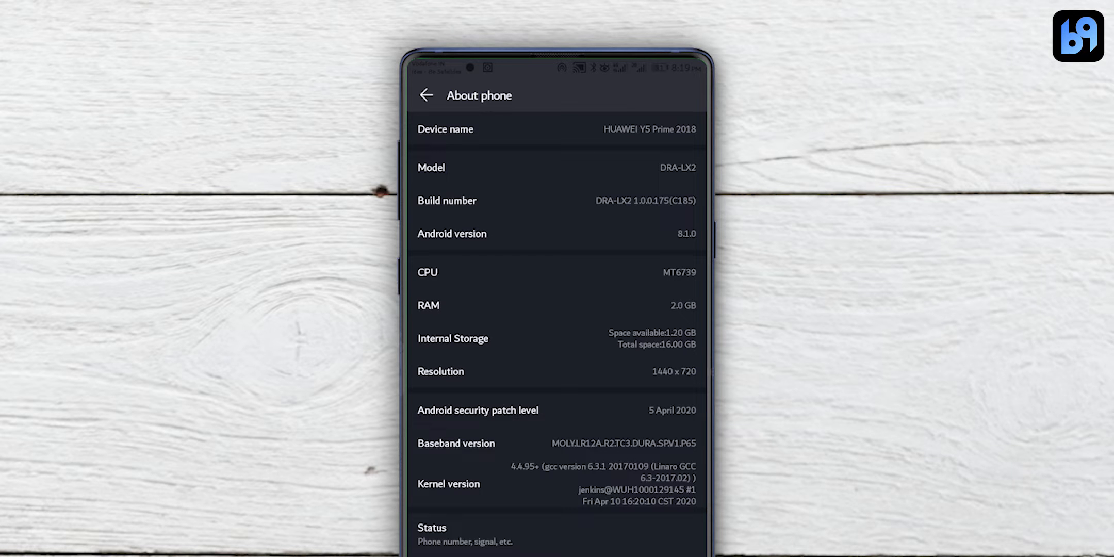
{"action": "left_click", "coordinate": [447, 200]}
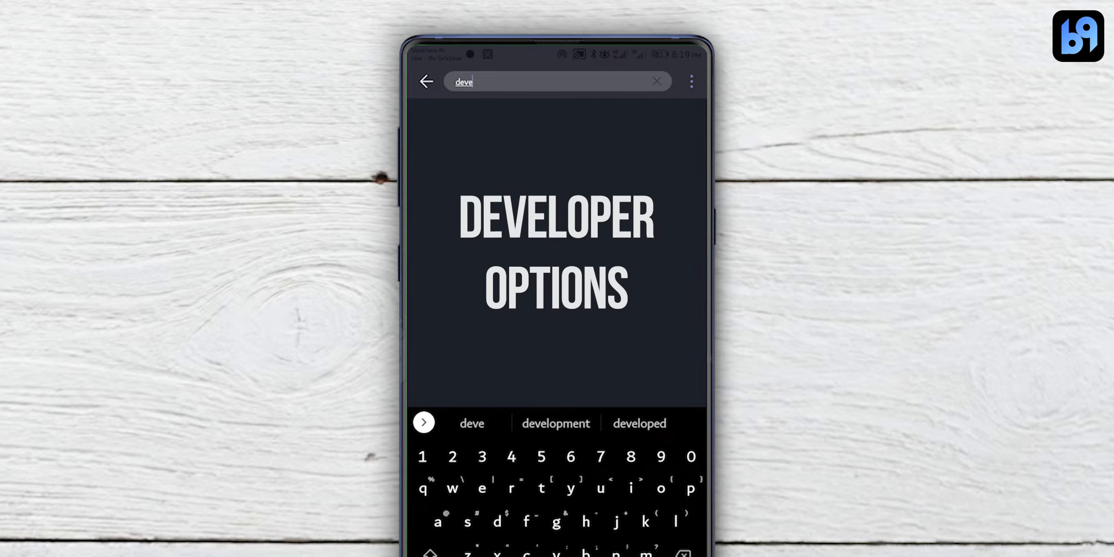
- Enable Developer options and confirm allowing development settings
{"action": "type", "text": "l"}
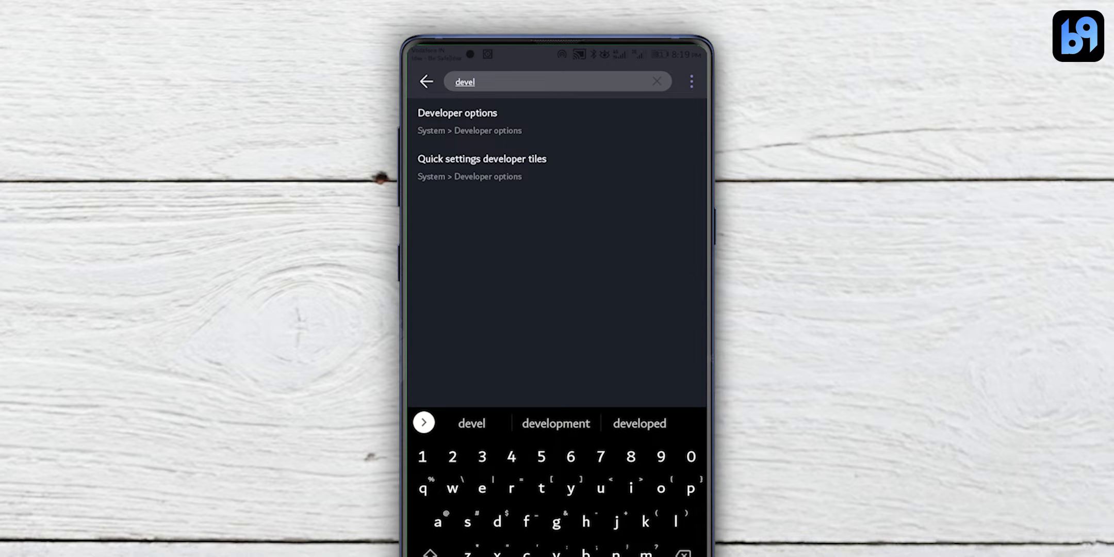
{"action": "left_click", "coordinate": [458, 113]}
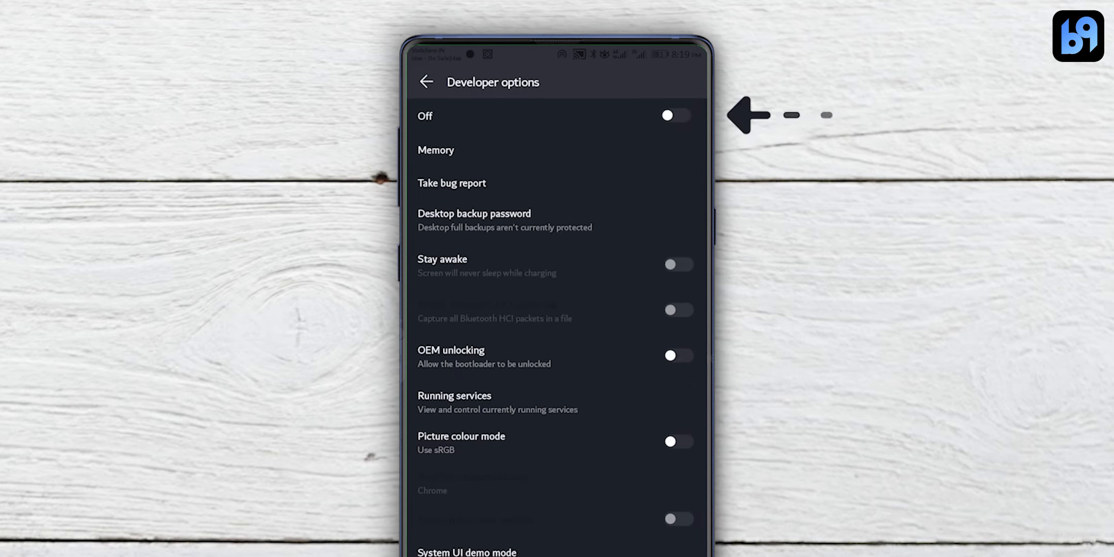
{"action": "left_click", "coordinate": [673, 116]}
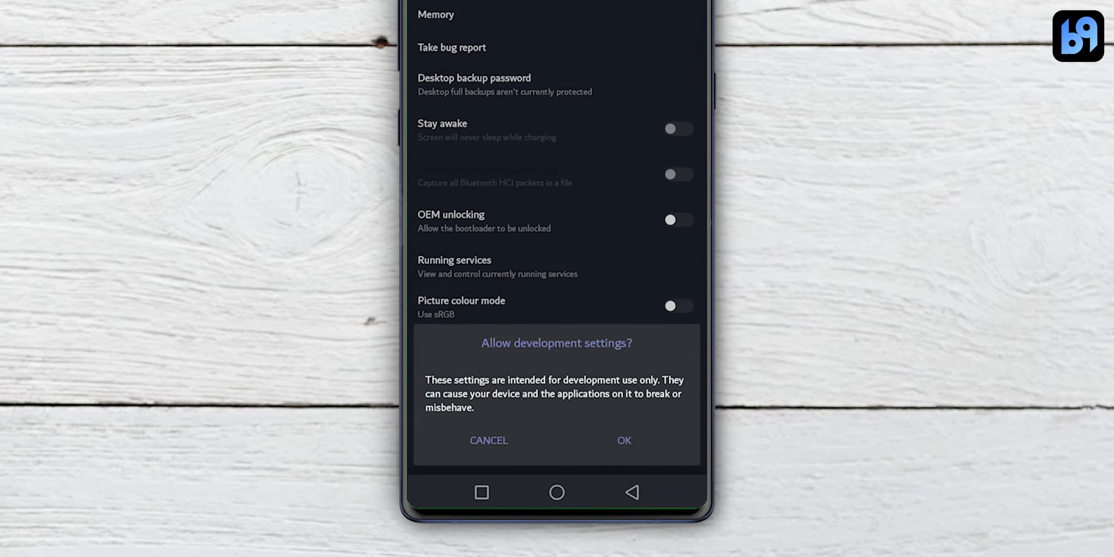
{"action": "left_click", "coordinate": [623, 440]}
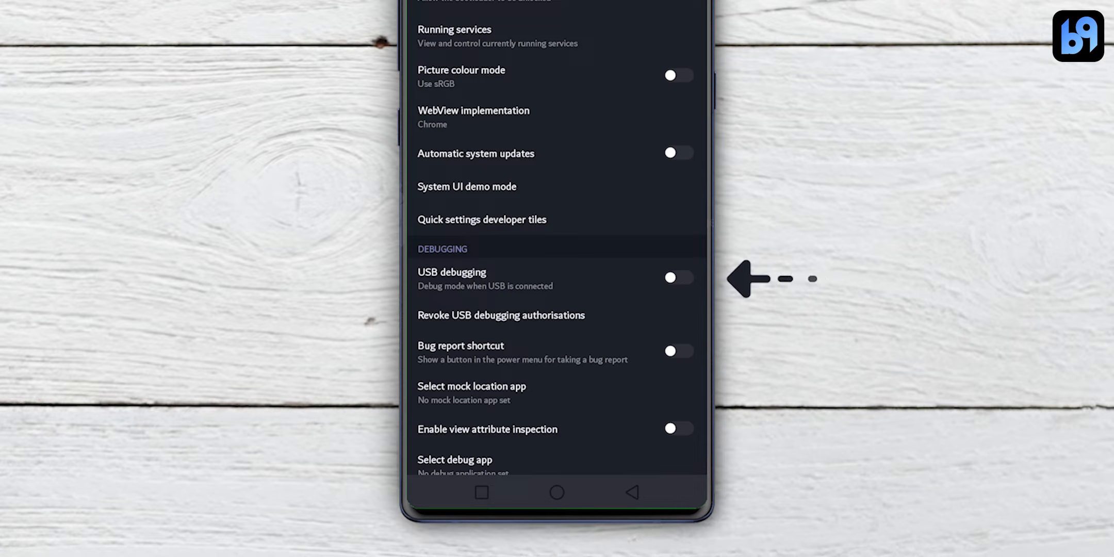
- Switch on USB debugging and confirm the Allow USB debugging prompt
{"action": "left_click", "coordinate": [676, 277]}
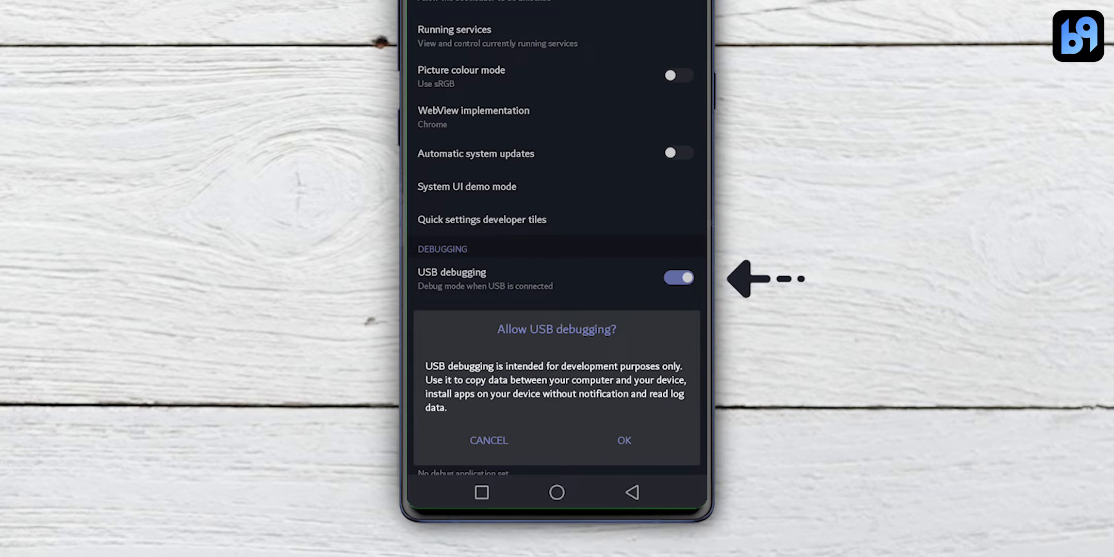
{"action": "left_click", "coordinate": [623, 440]}
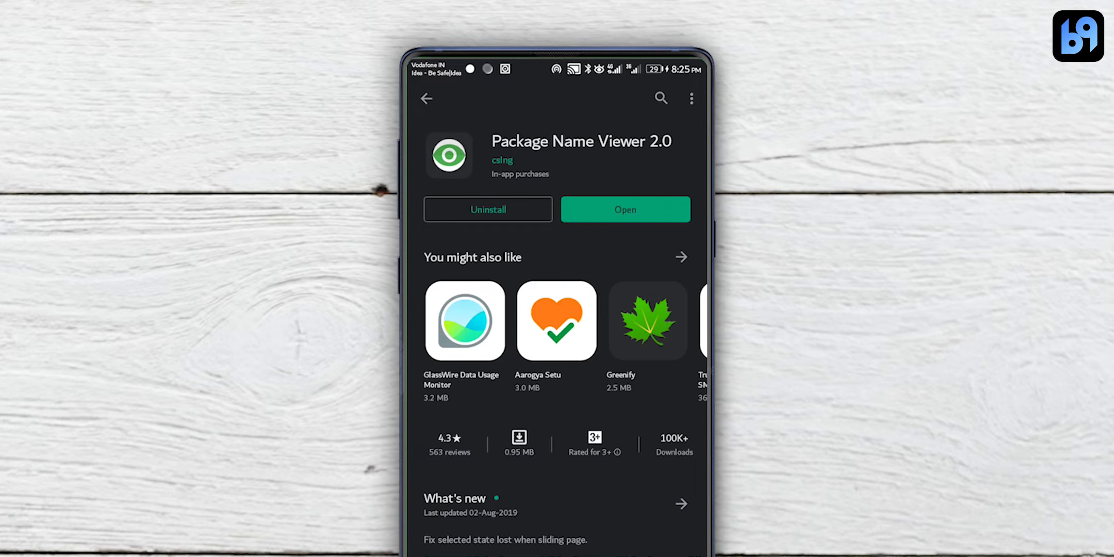
- Launch the newly installed Package Name Viewer 2.0 from the Play Store
{"action": "left_click", "coordinate": [624, 208]}
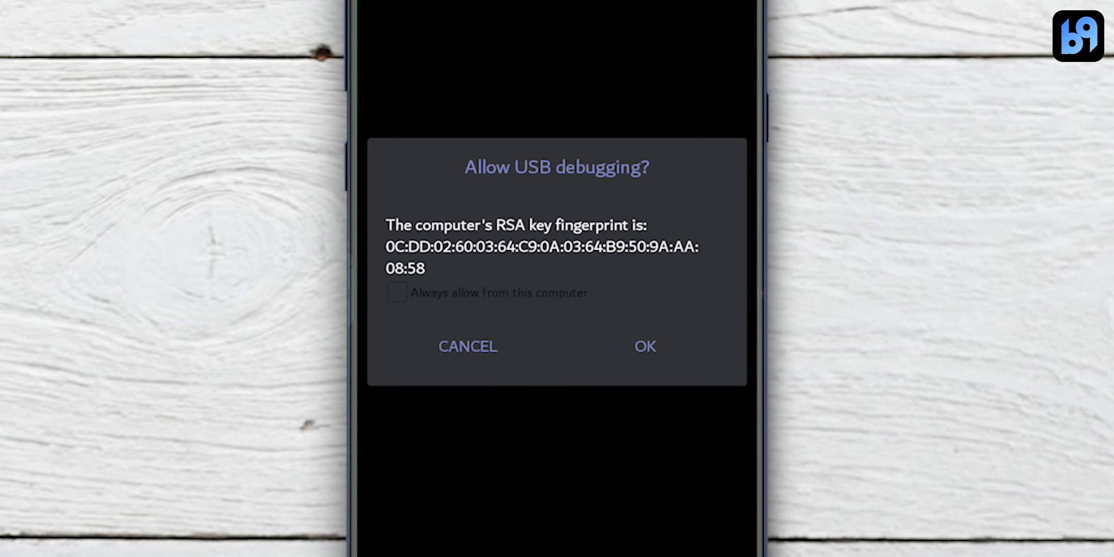
- Accept the computer's RSA key fingerprint to allow USB debugging from it
{"action": "left_click", "coordinate": [396, 292]}
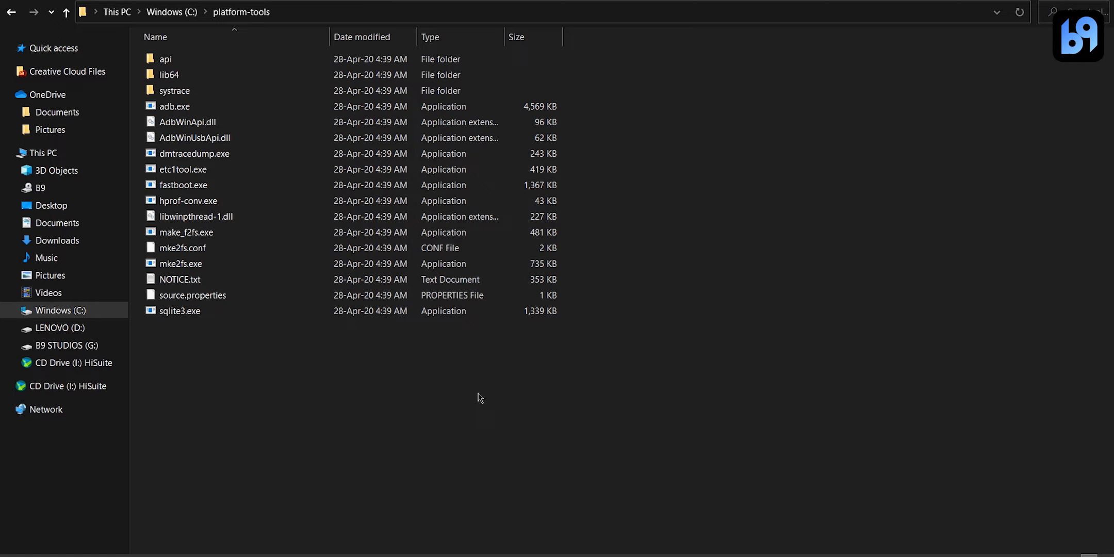
- Start a command window inside the C:\platform-tools folder
{"action": "right_click", "coordinate": [478, 396]}
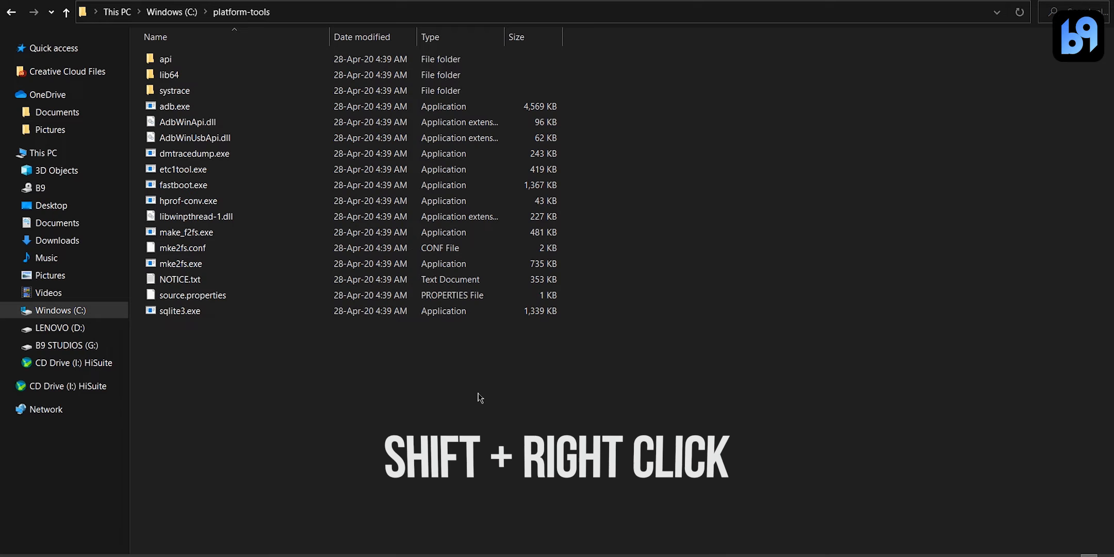
{"action": "right_click", "coordinate": [480, 394]}
{"action": "type", "text": "a"}
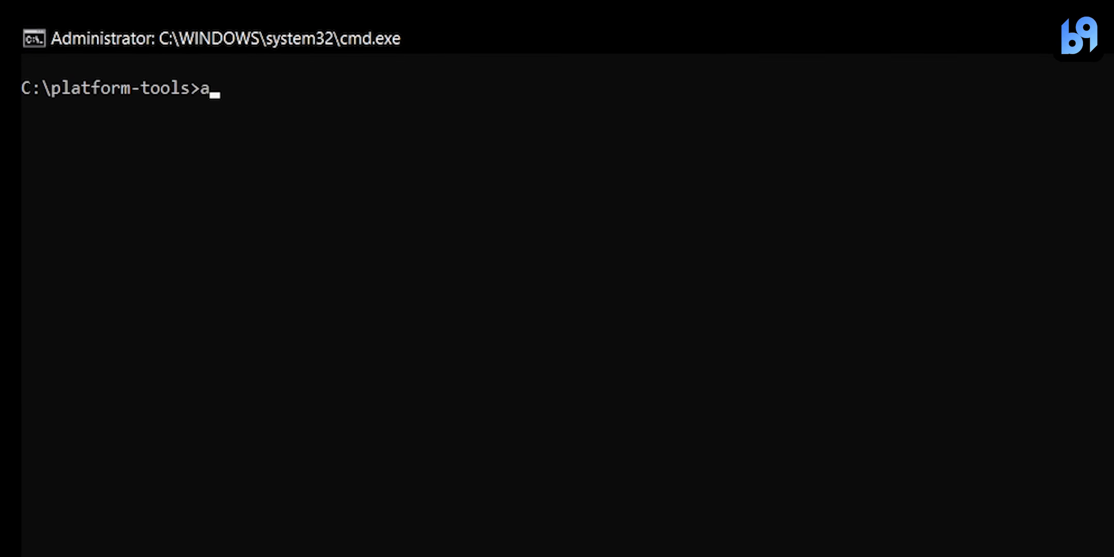
- Run adb devices to list the phone, then adb shell to open a shell on it
{"action": "type", "text": "db devi"}
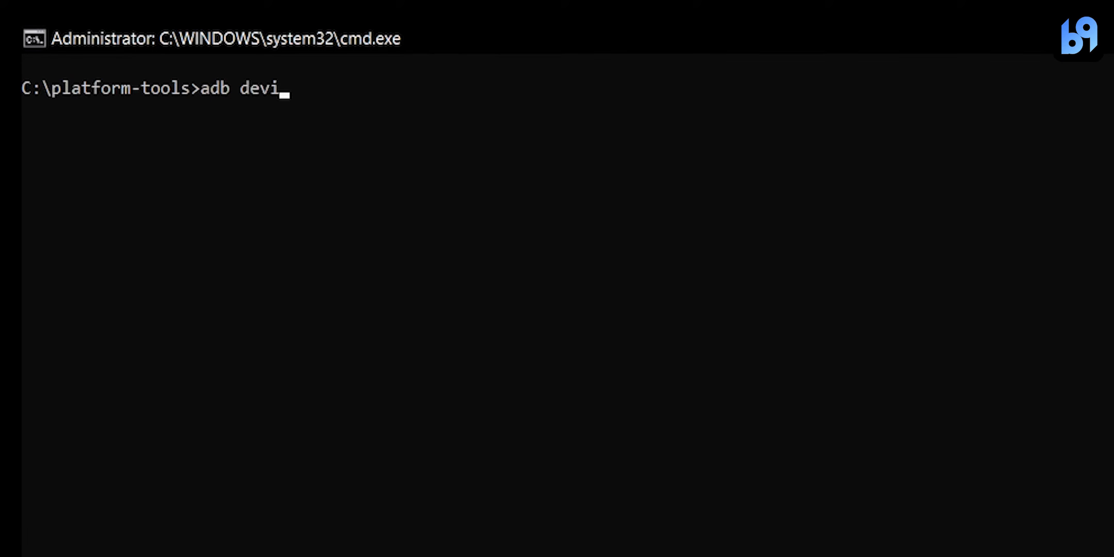
{"action": "type", "text": "ces"}
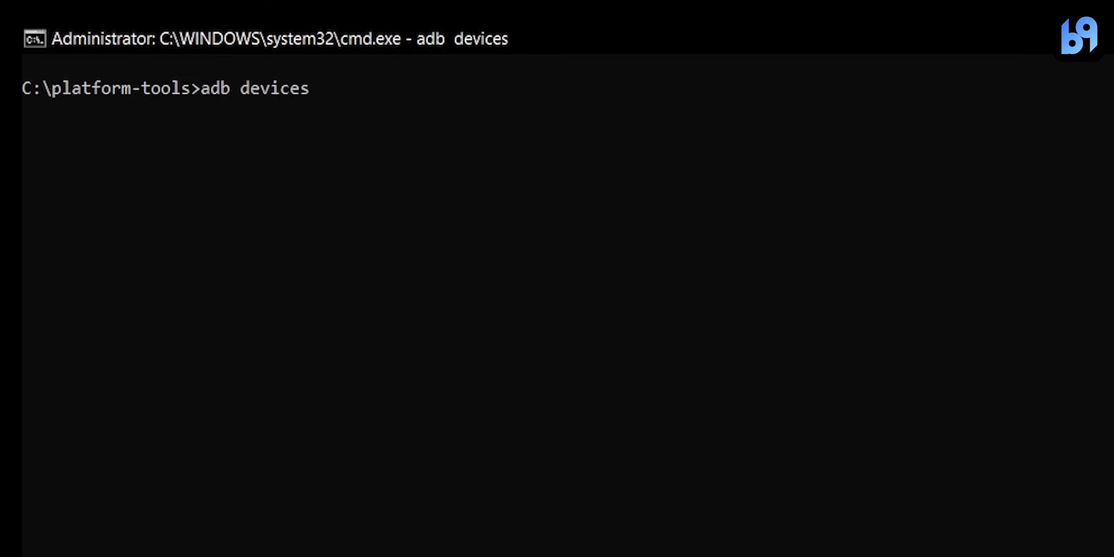
{"action": "key", "text": "Return"}
{"action": "type", "text": "adb shell"}
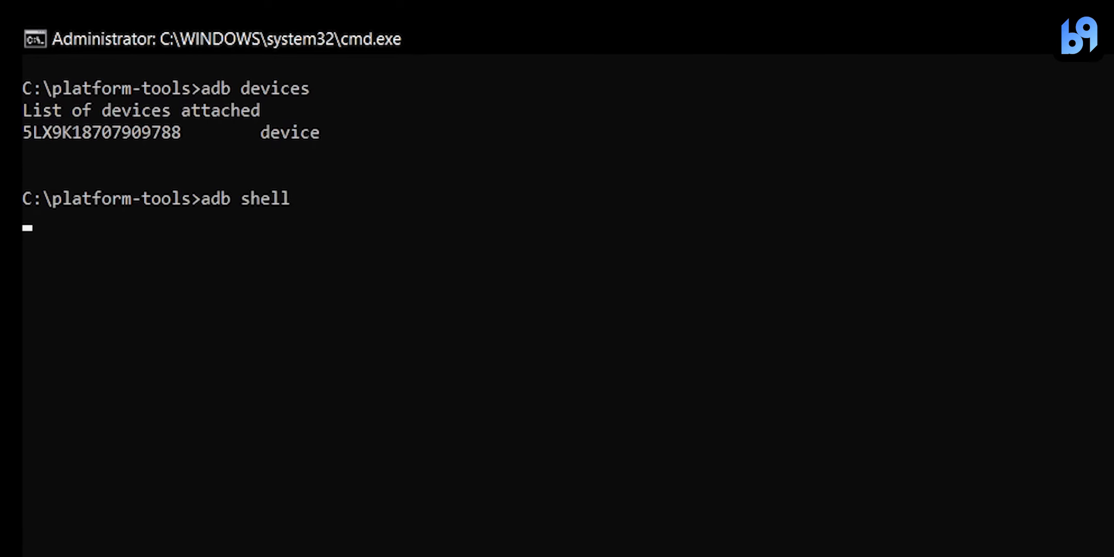
{"action": "key", "text": "Return"}
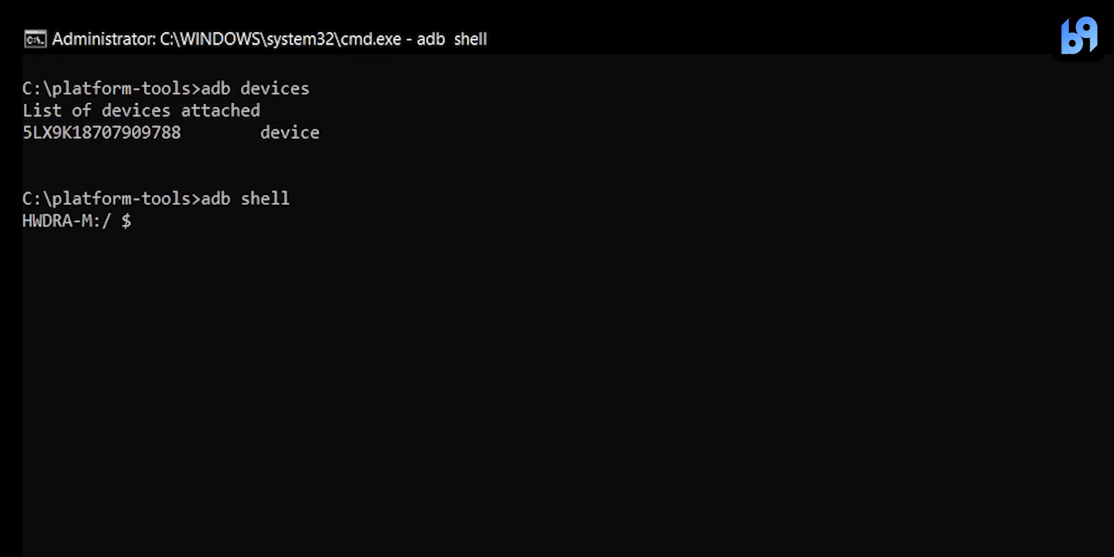
- Enter pm list packages to print the installed package list
{"action": "type", "text": "pm list packa"}
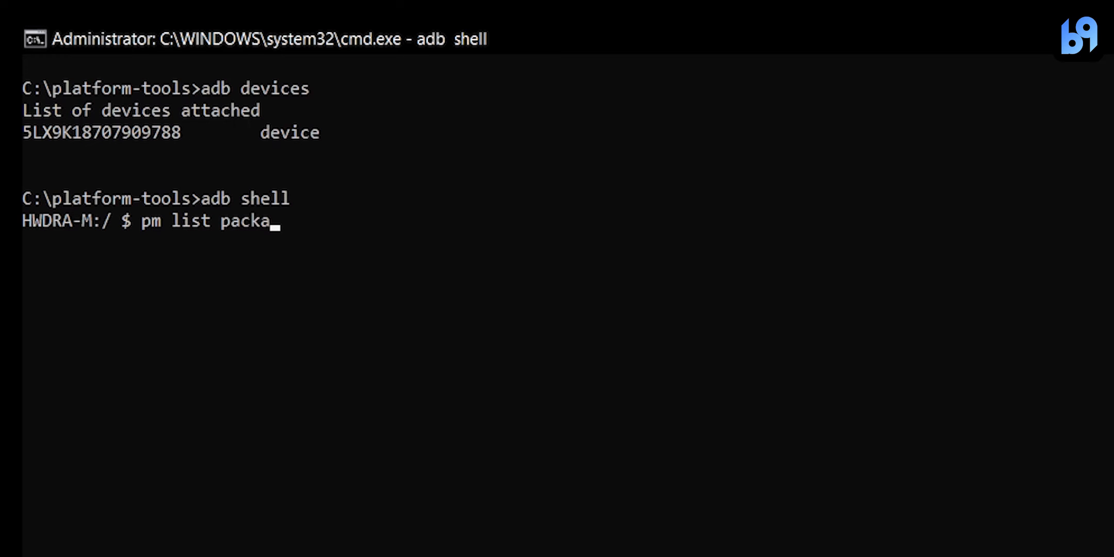
{"action": "type", "text": "ges"}
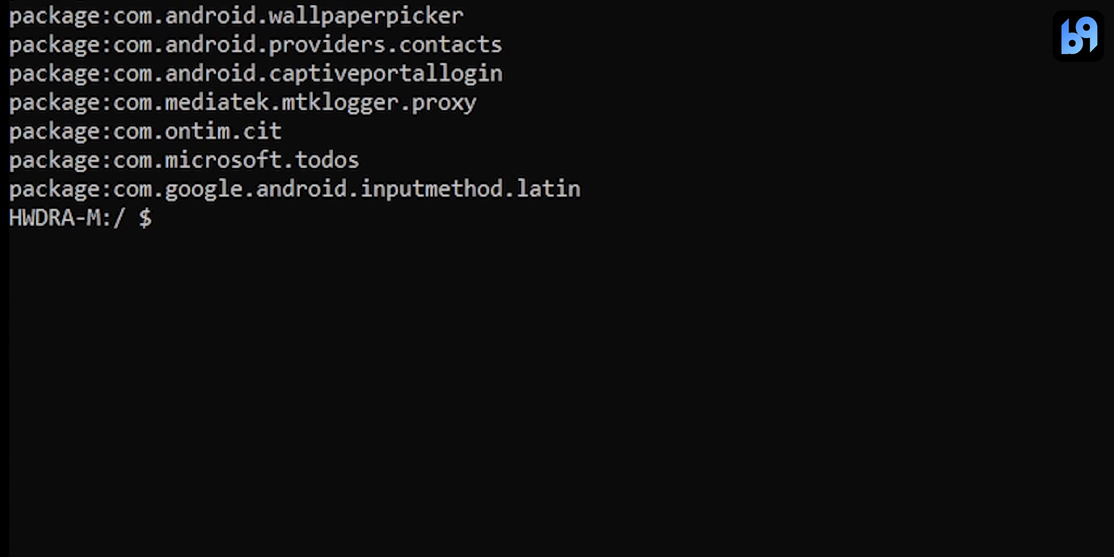
- Run pm uninstall -k --user 0 com.android.calculator2 to remove the calculator while keeping data
{"action": "type", "text": "pm u"}
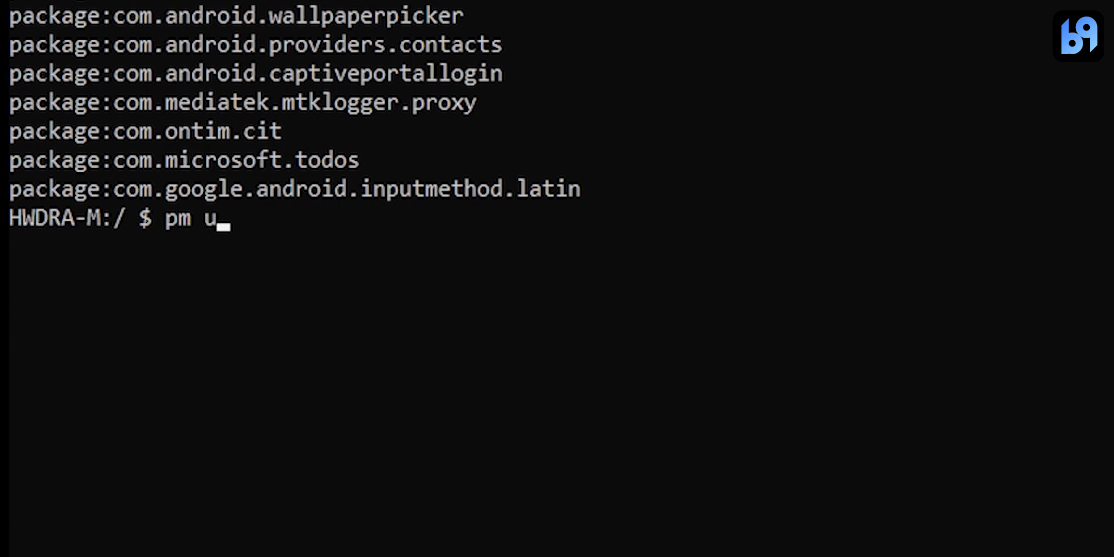
{"action": "type", "text": "ninstall"}
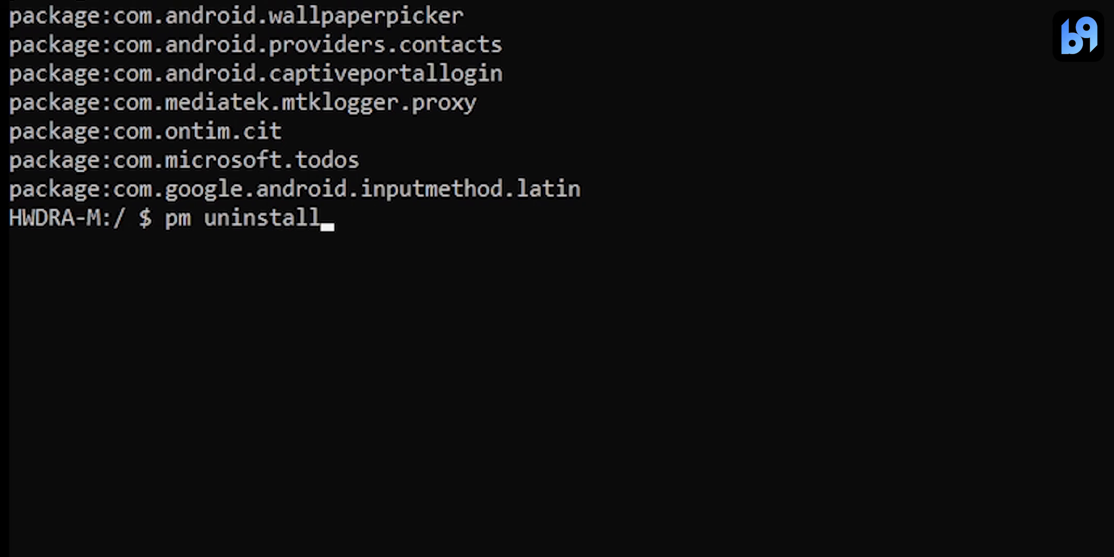
{"action": "type", "text": "-k"}
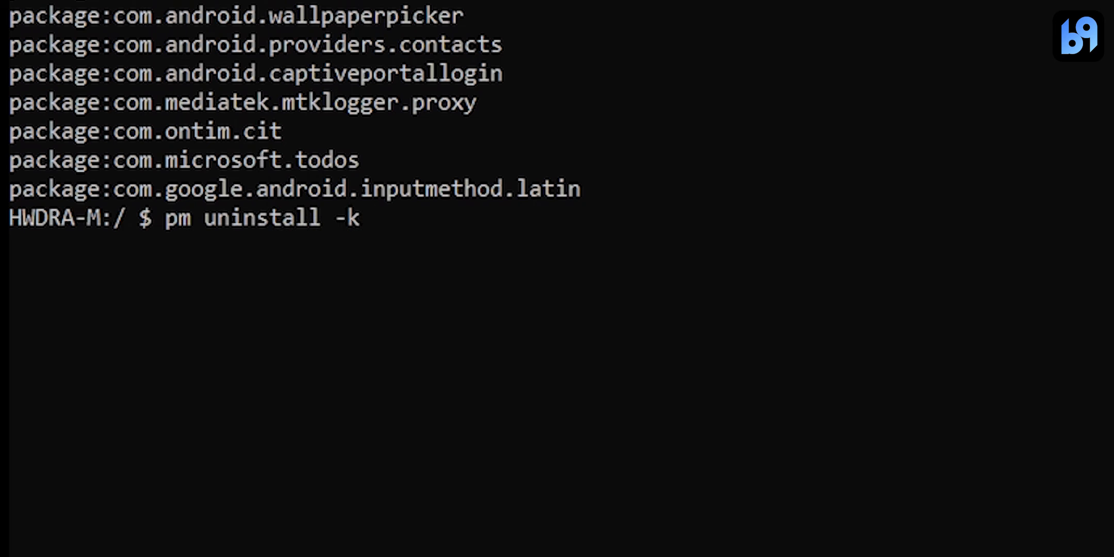
{"action": "type", "text": "--us"}
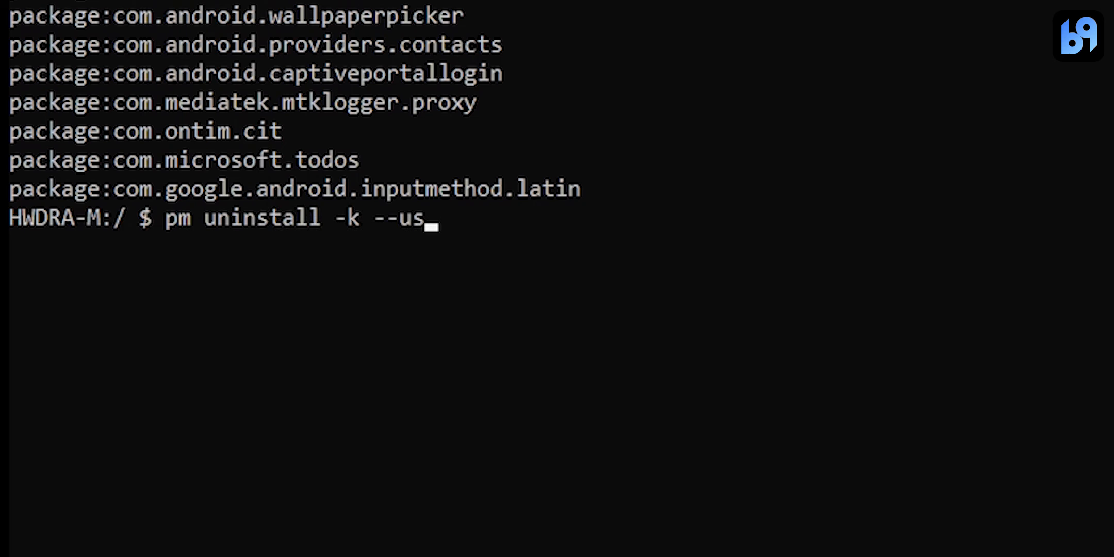
{"action": "type", "text": "er 0"}
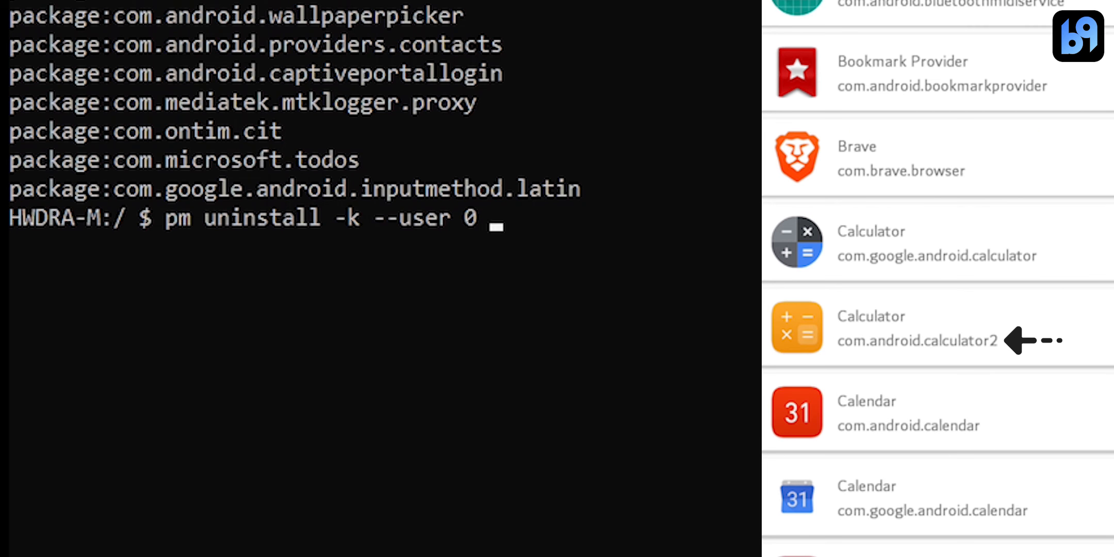
{"action": "type", "text": "com.android"}
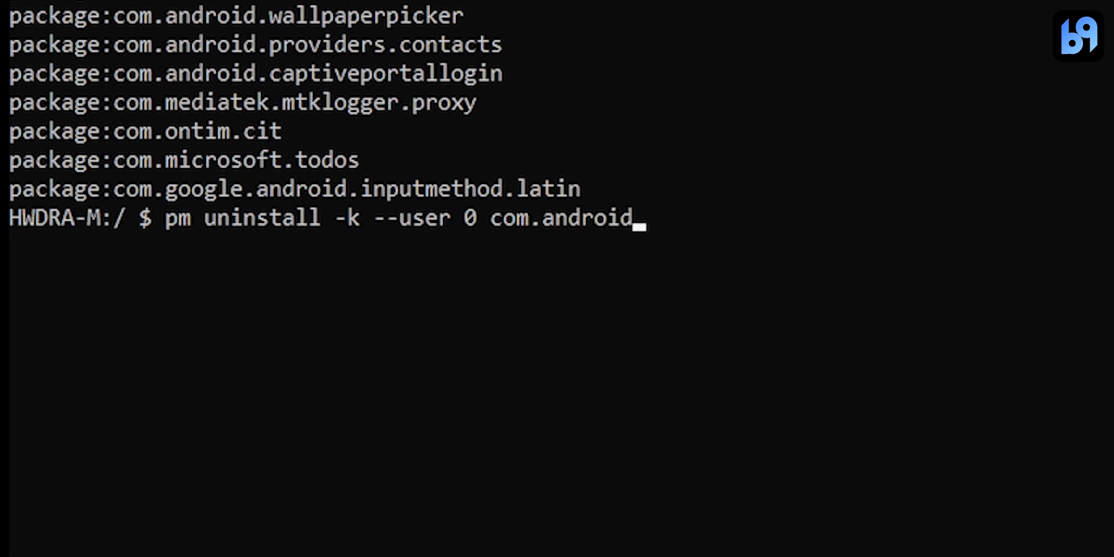
{"action": "type", "text": ".calculator2"}
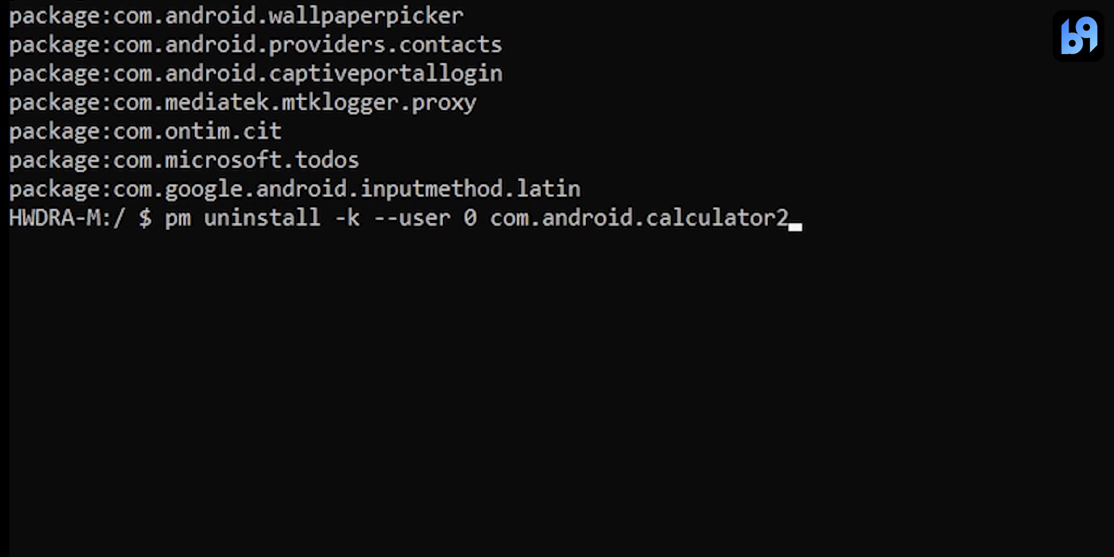
{"action": "key", "text": "Return"}
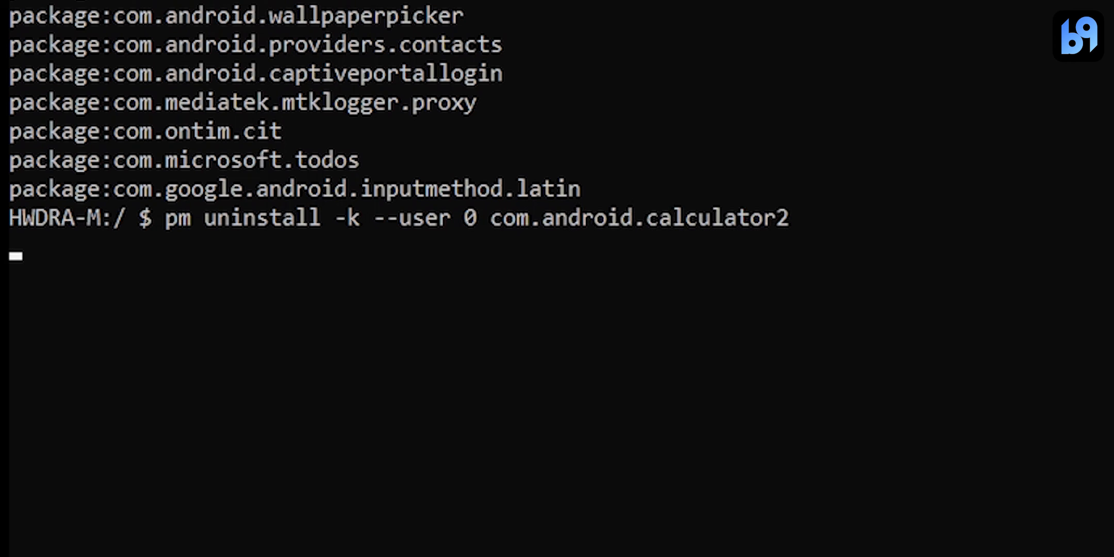